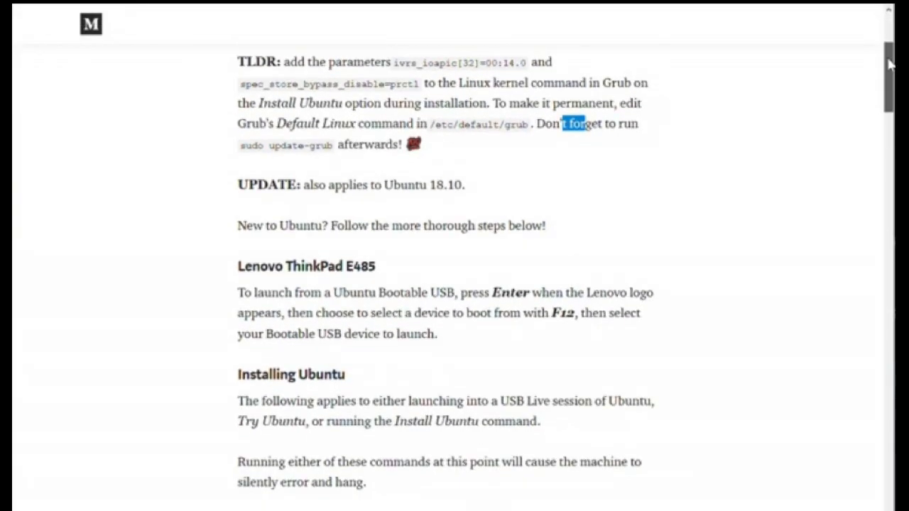
Read through search results and the article about AMD's IVRS ACPI table boot errors.
{"action": "scroll", "scroll_direction": "down", "scroll_amount": 3}
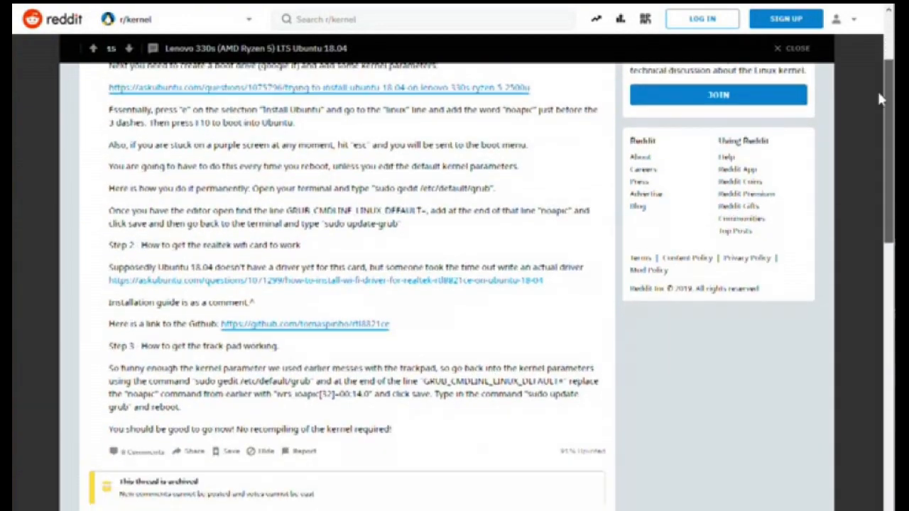
{"action": "scroll", "scroll_direction": "down", "scroll_amount": 3}
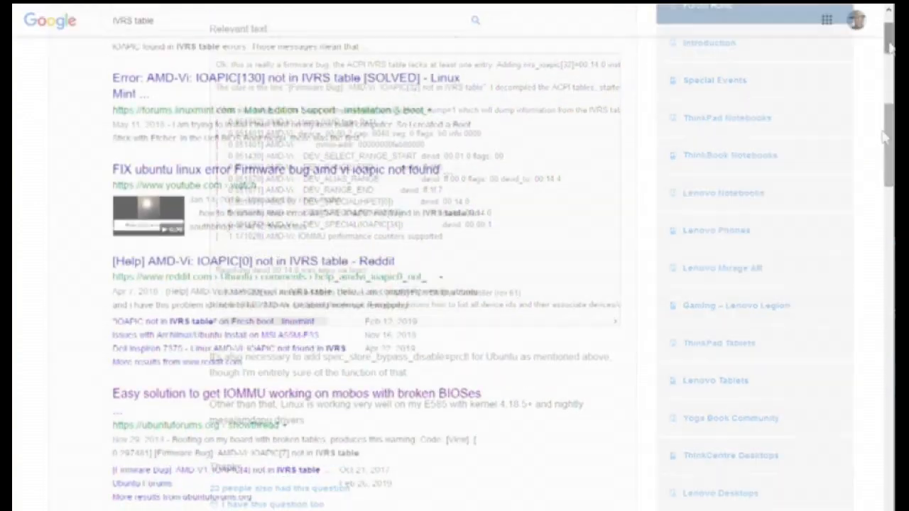
{"action": "scroll", "scroll_direction": "down", "scroll_amount": 3}
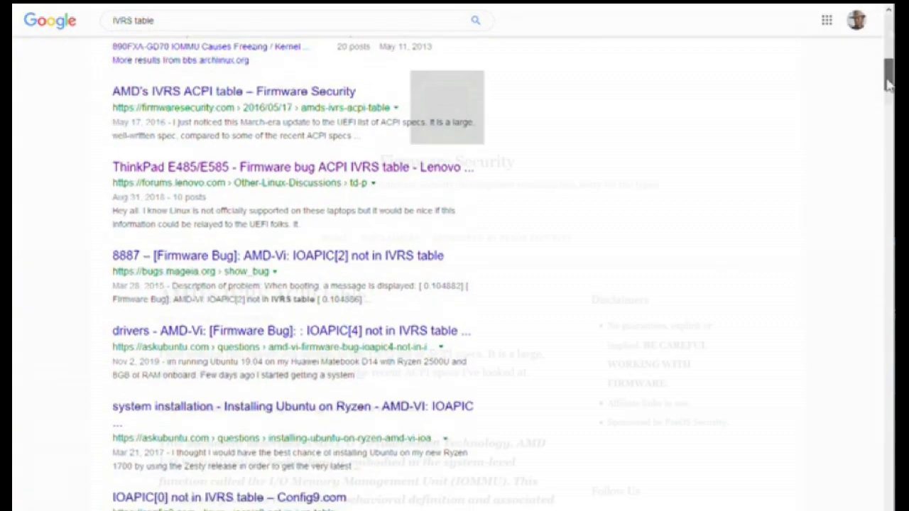
{"action": "left_click", "coordinate": [233, 91]}
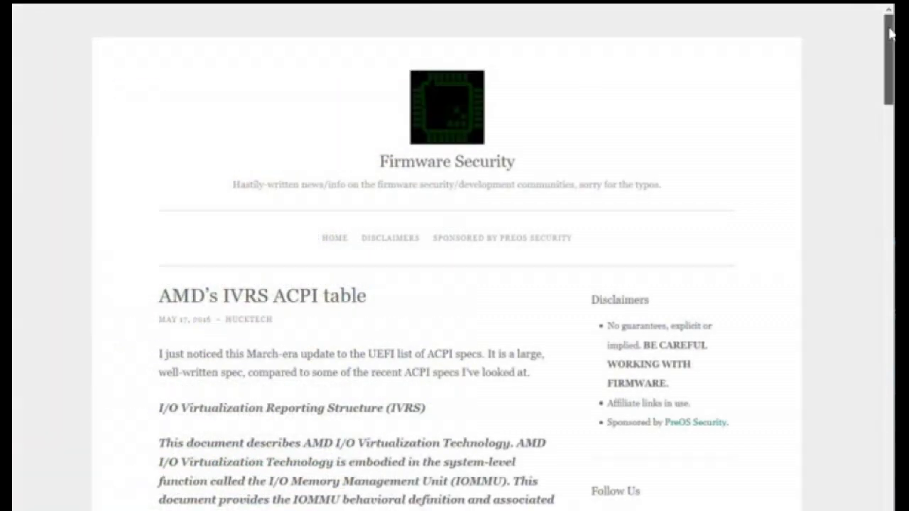
{"action": "scroll", "scroll_direction": "down", "scroll_amount": 3}
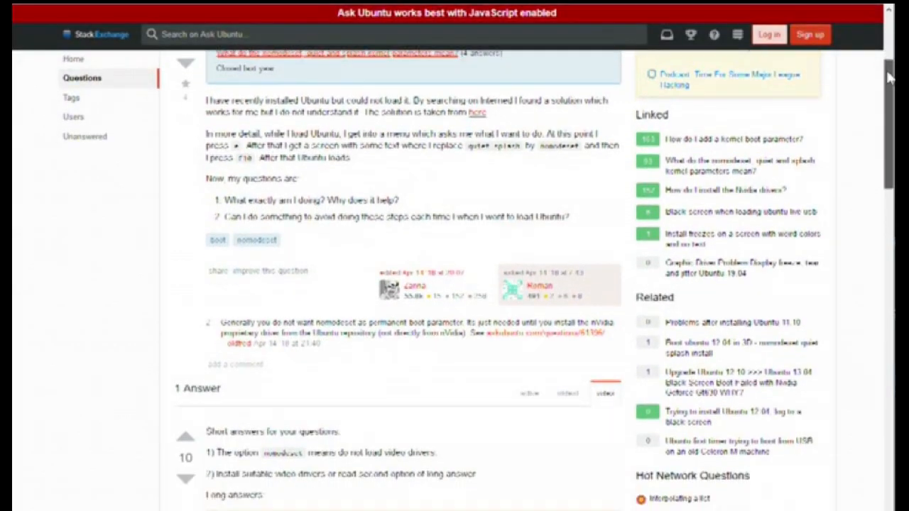
{"action": "scroll", "scroll_direction": "down", "scroll_amount": 3}
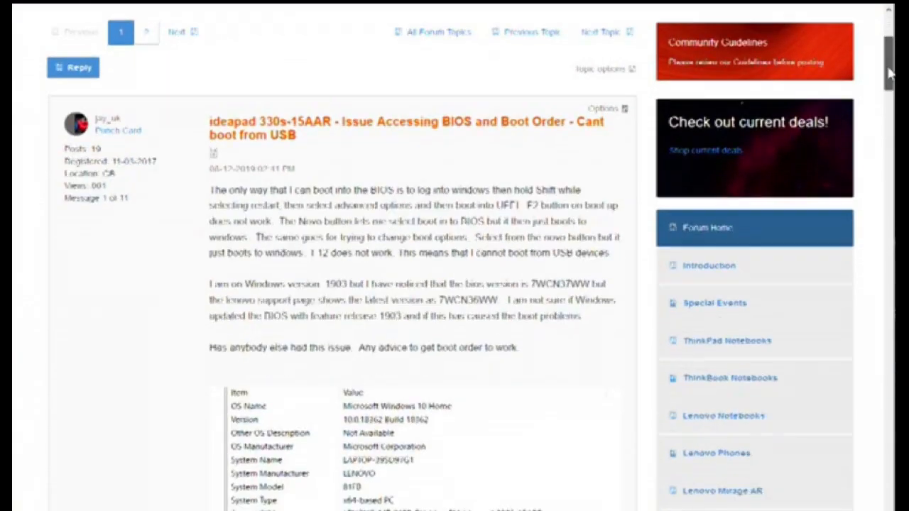
{"action": "scroll", "scroll_direction": "down", "scroll_amount": 3}
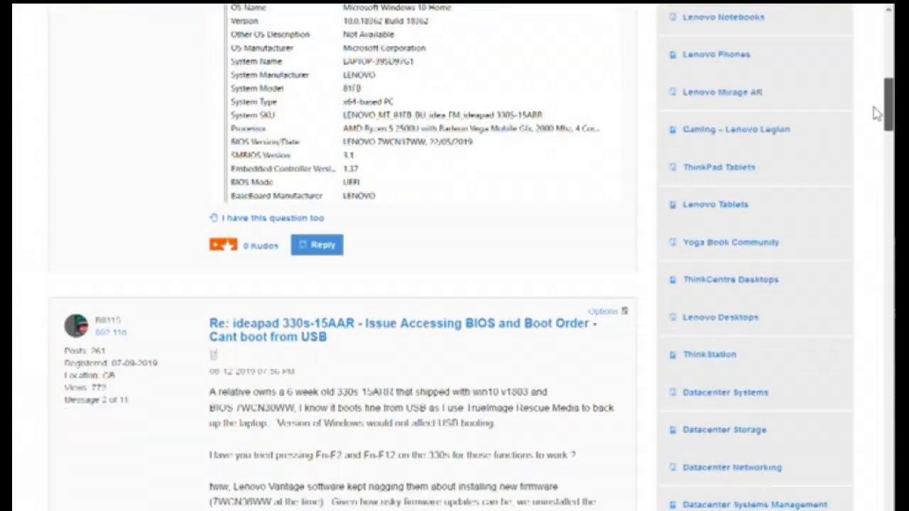
{"action": "scroll", "scroll_direction": "down", "scroll_amount": 3}
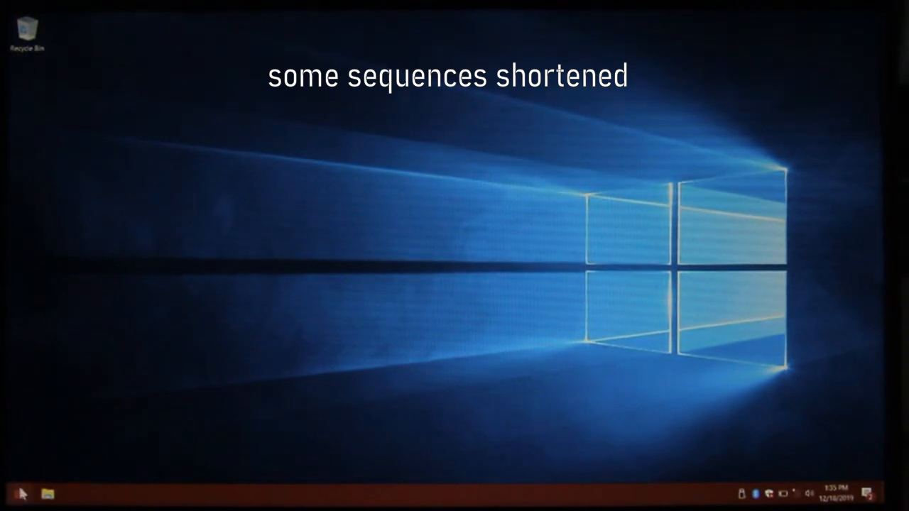
From Settings > Update & Security > Recovery, restart into Advanced startup.
{"action": "left_click", "coordinate": [11, 495]}
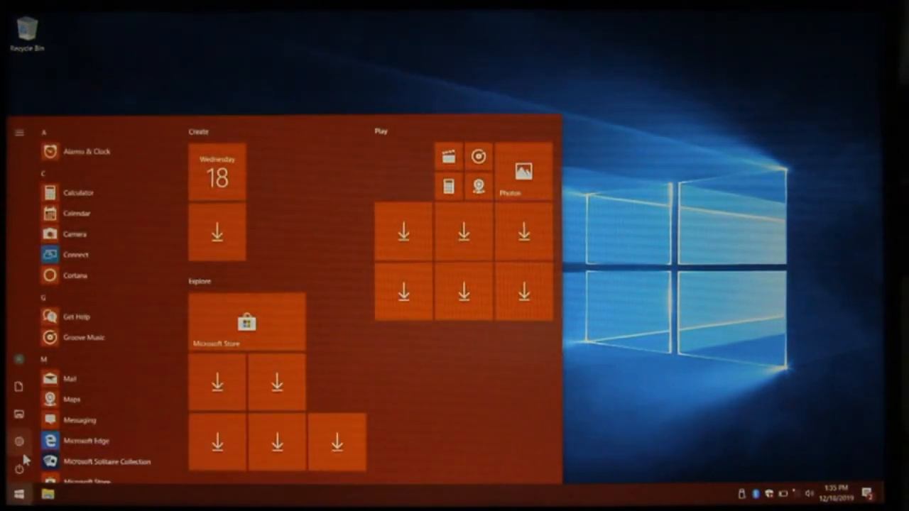
{"action": "left_click", "coordinate": [19, 442]}
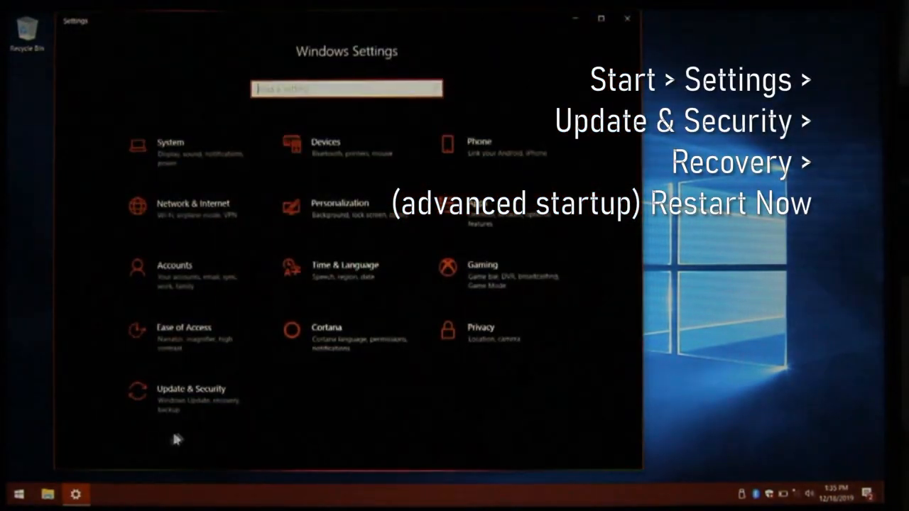
{"action": "left_click", "coordinate": [190, 389]}
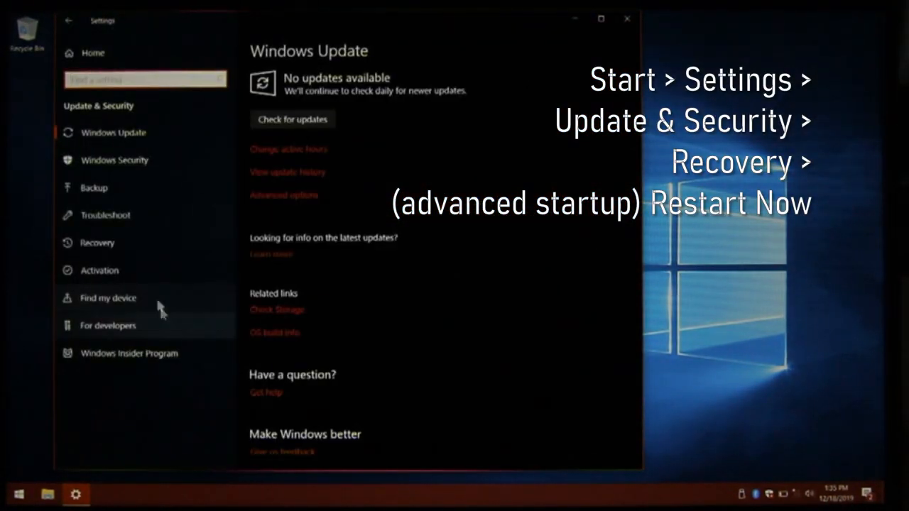
{"action": "left_click", "coordinate": [96, 241]}
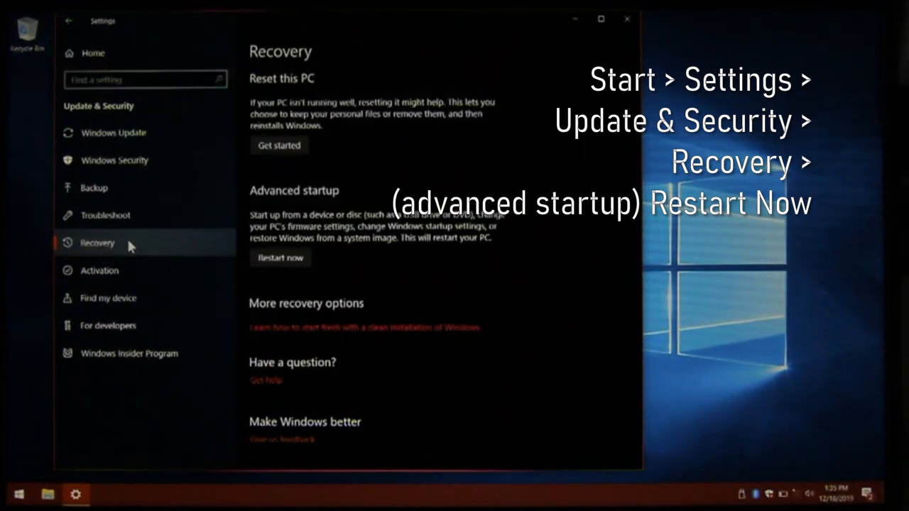
{"action": "mouse_move", "coordinate": [202, 258]}
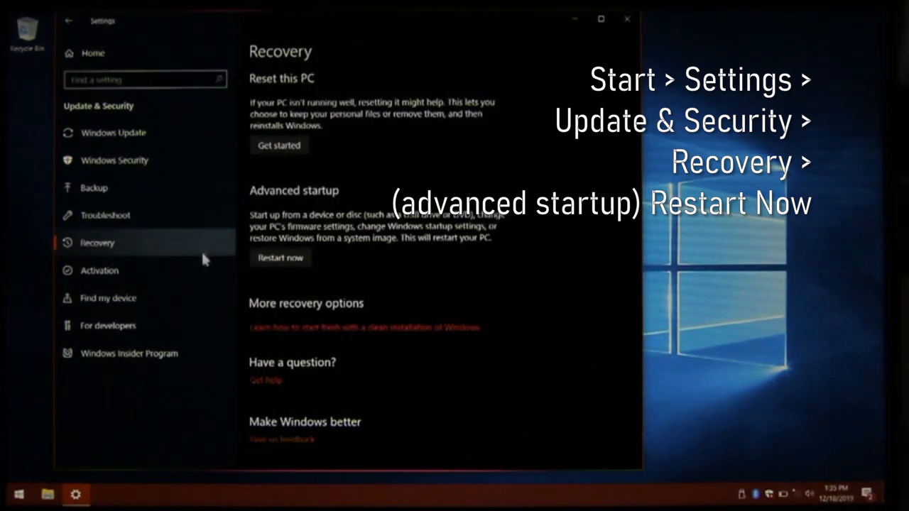
{"action": "left_click", "coordinate": [279, 257]}
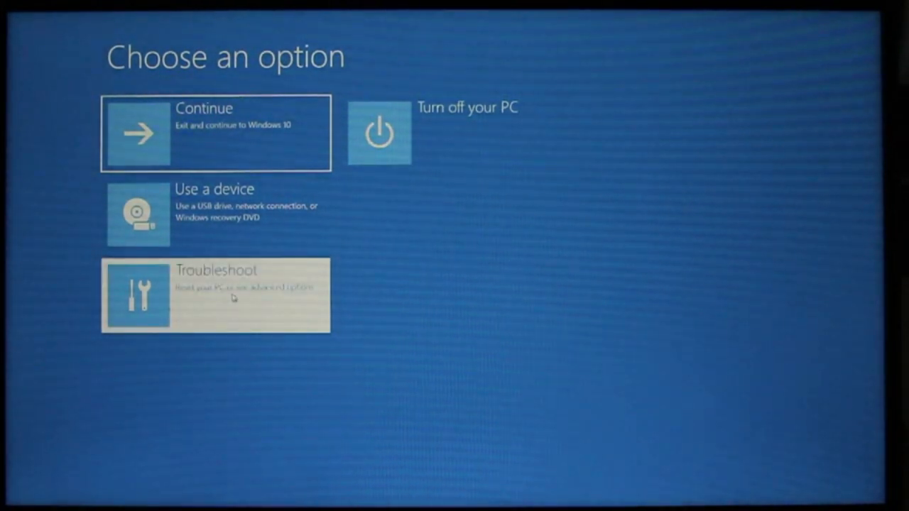
Choose Troubleshoot to reach the UEFI Firmware Settings restart.
{"action": "left_click", "coordinate": [216, 294]}
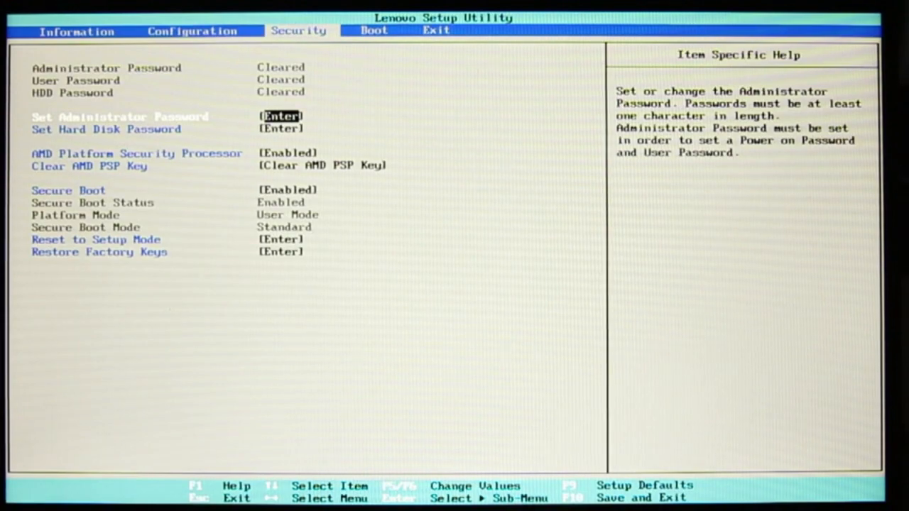
Move the USB HDD to second in the Boot tab's priority order, then save and exit.
{"action": "key", "text": "down"}
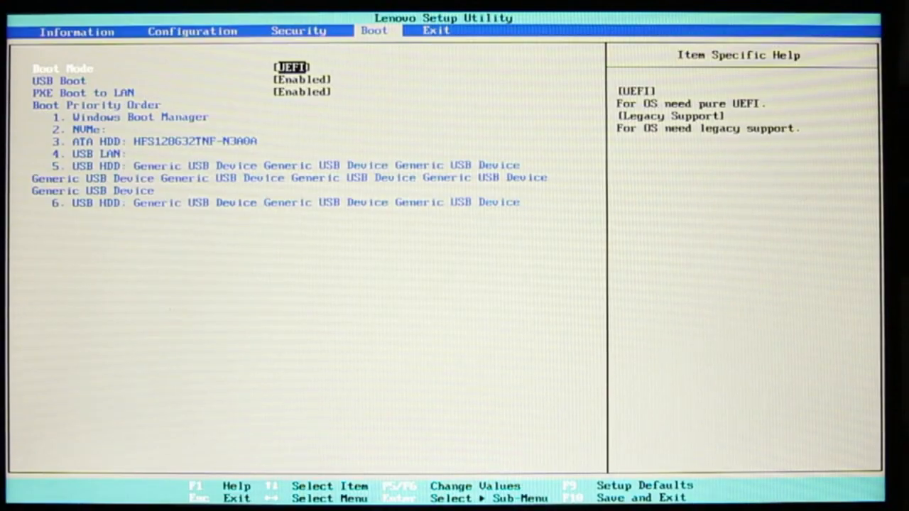
{"action": "key", "text": "Down"}
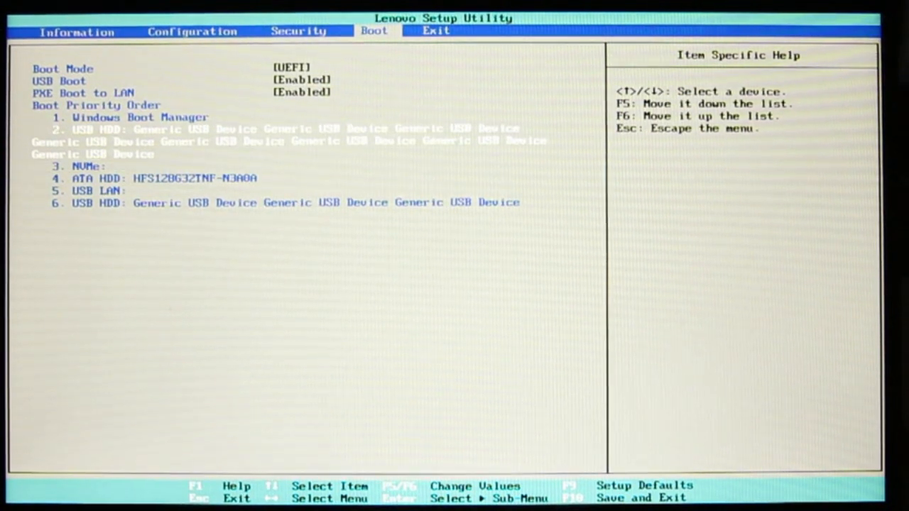
{"action": "key", "text": "F5"}
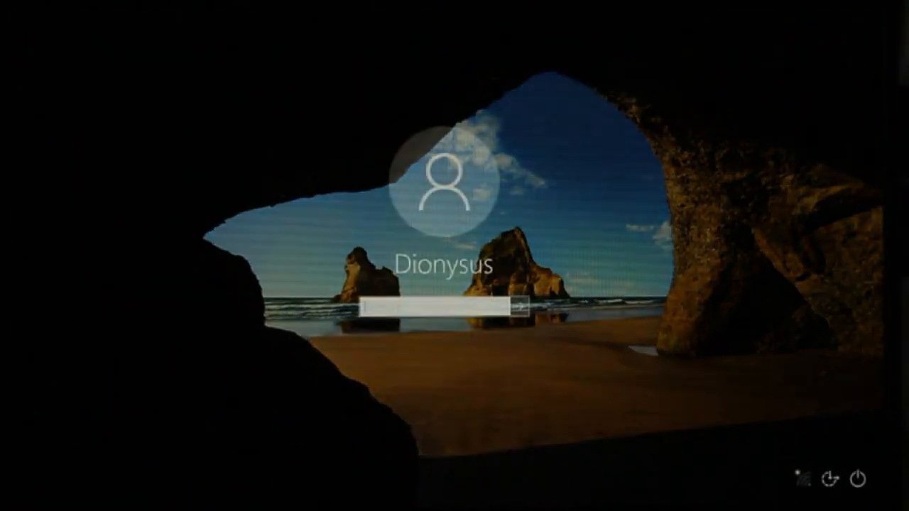
Sign in, then restart into Advanced startup from the Recovery settings again.
{"action": "type", "text": "password"}
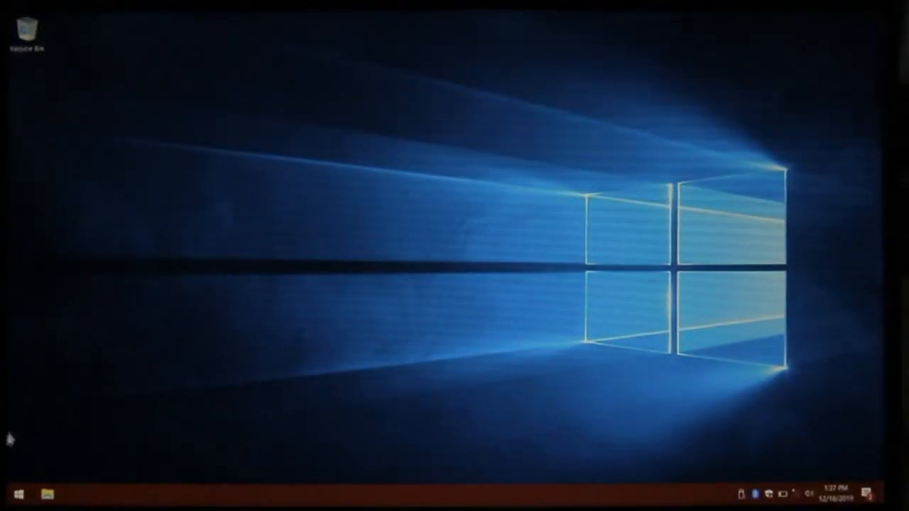
{"action": "left_click", "coordinate": [7, 494]}
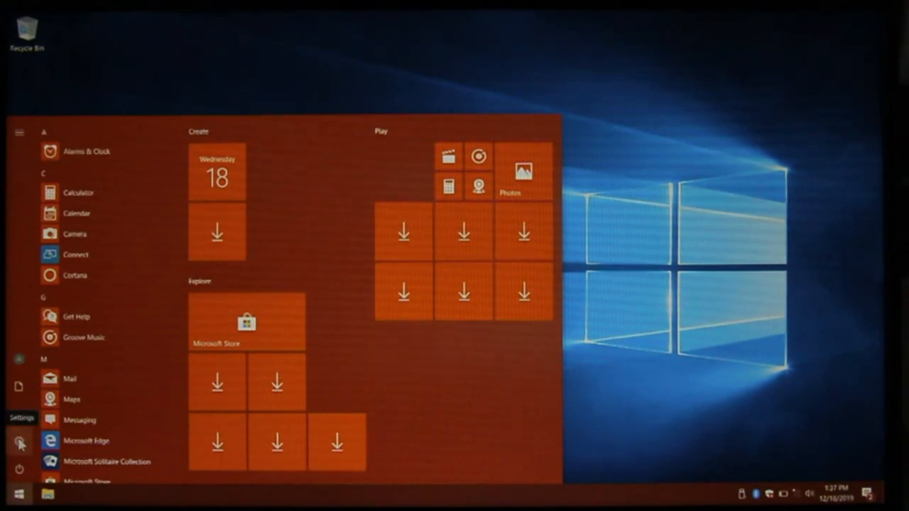
{"action": "left_click", "coordinate": [20, 443]}
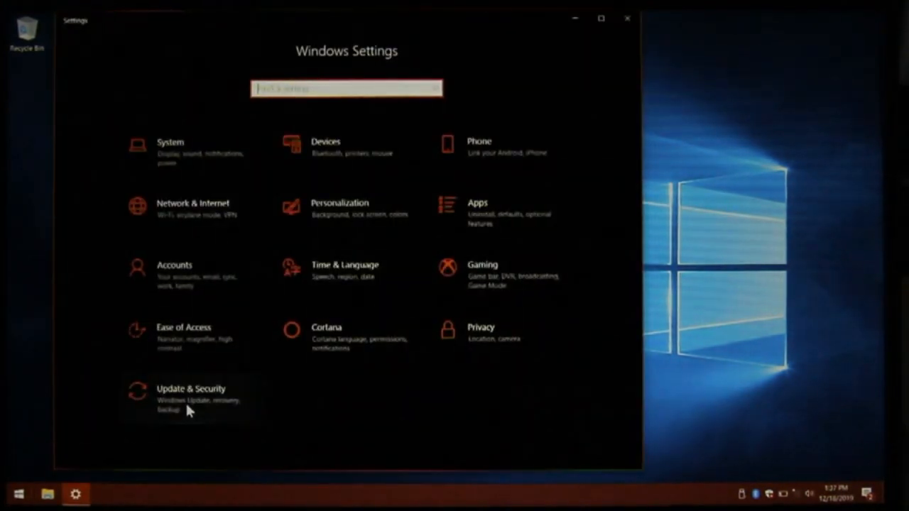
{"action": "left_click", "coordinate": [190, 389]}
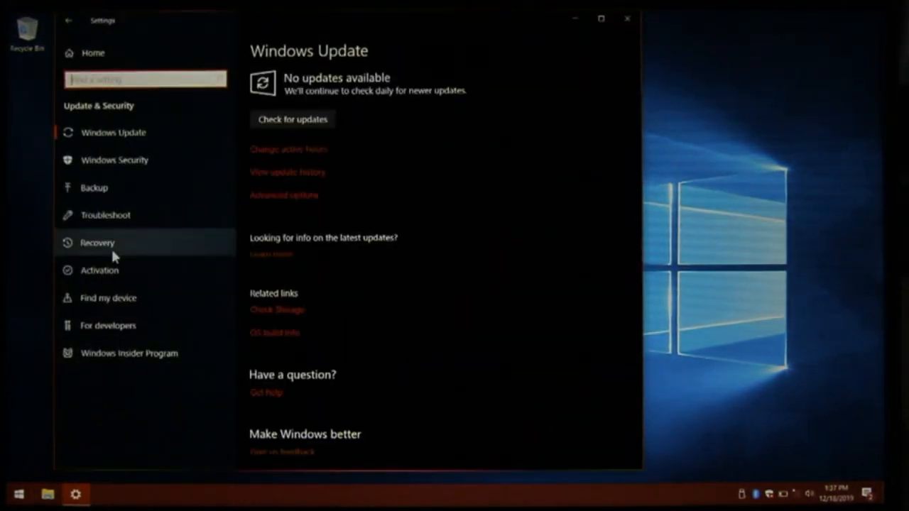
{"action": "left_click", "coordinate": [97, 241]}
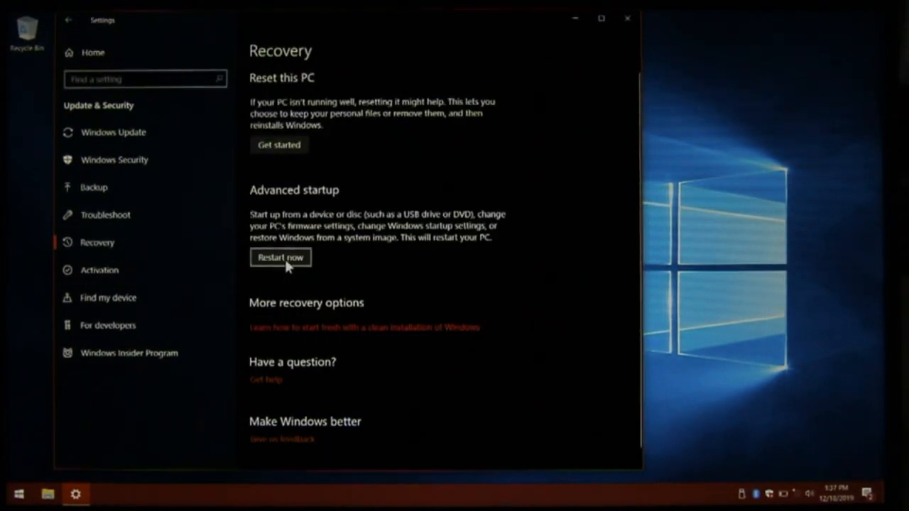
{"action": "left_click", "coordinate": [280, 257]}
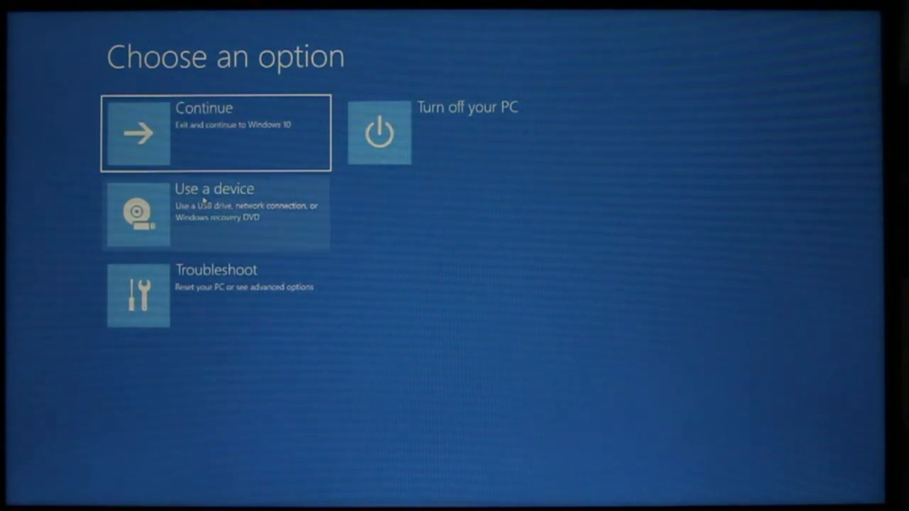
Choose Use a device to boot from the USB drive into the Ubuntu GRUB menu.
{"action": "left_click", "coordinate": [215, 213]}
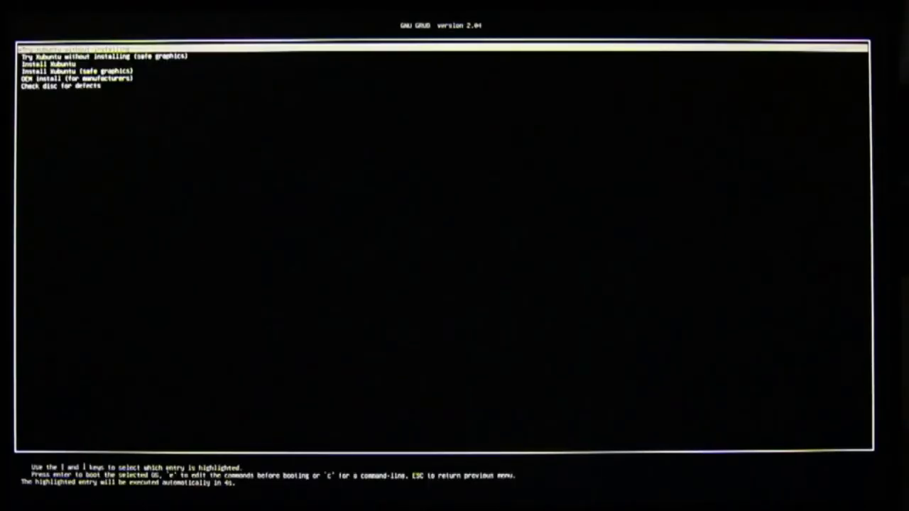
Edit the Try Xubuntu entry's linux line, replacing quiet with nomodeset acpi=no ivrs_ioapic[32]=00:14.0, and boot.
{"action": "key", "text": "e"}
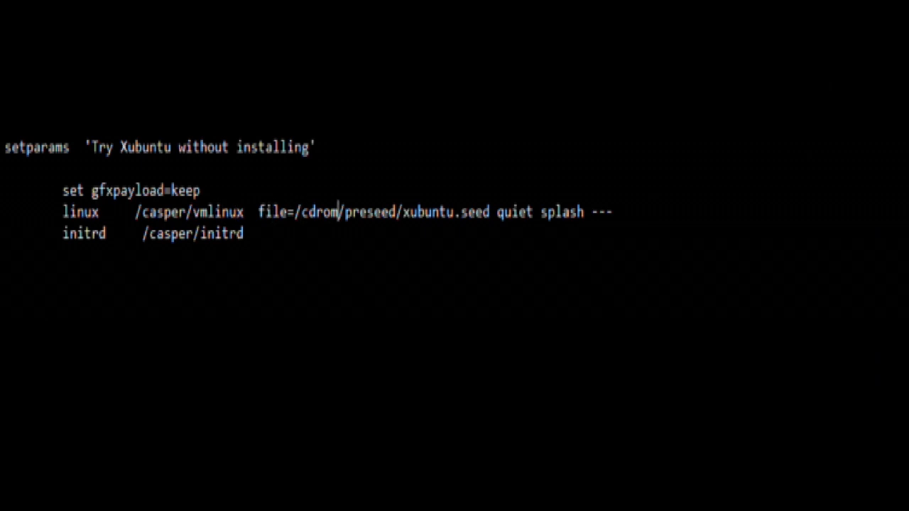
{"action": "type", "text": "no"}
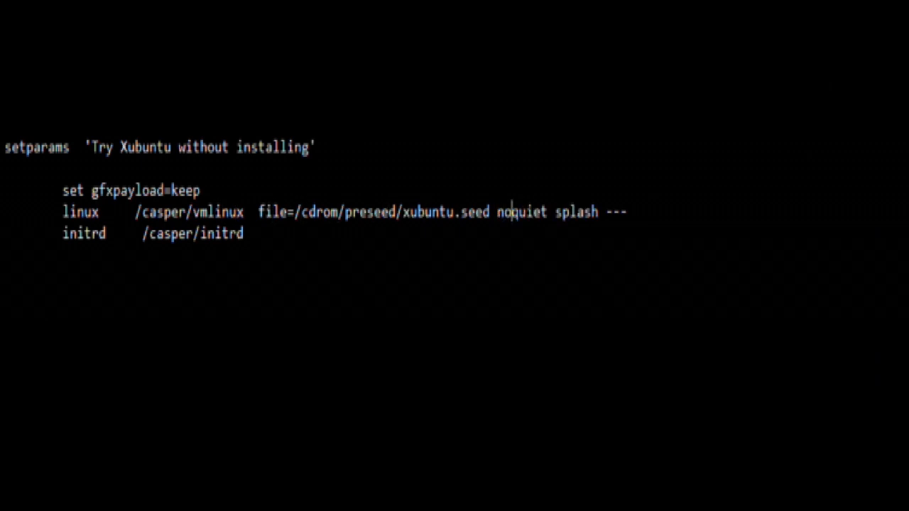
{"action": "type", "text": "nomodeset"}
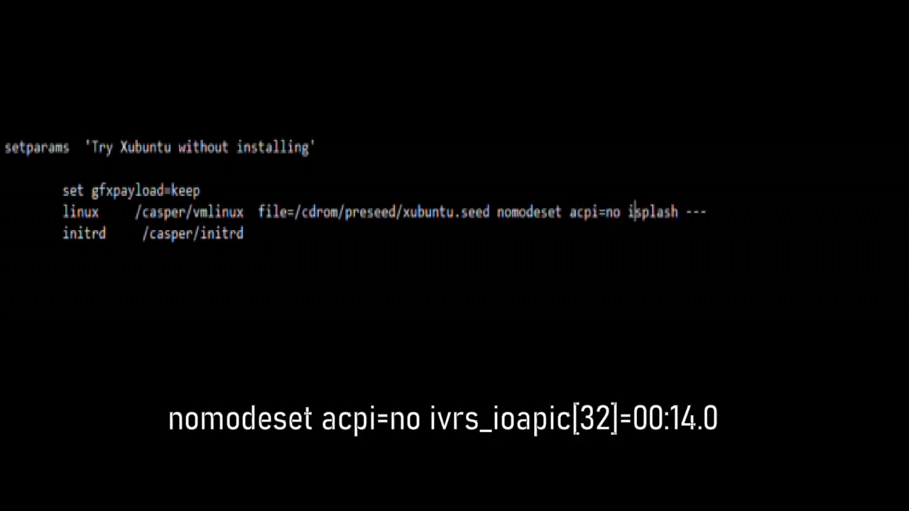
{"action": "type", "text": "ivrs_io"}
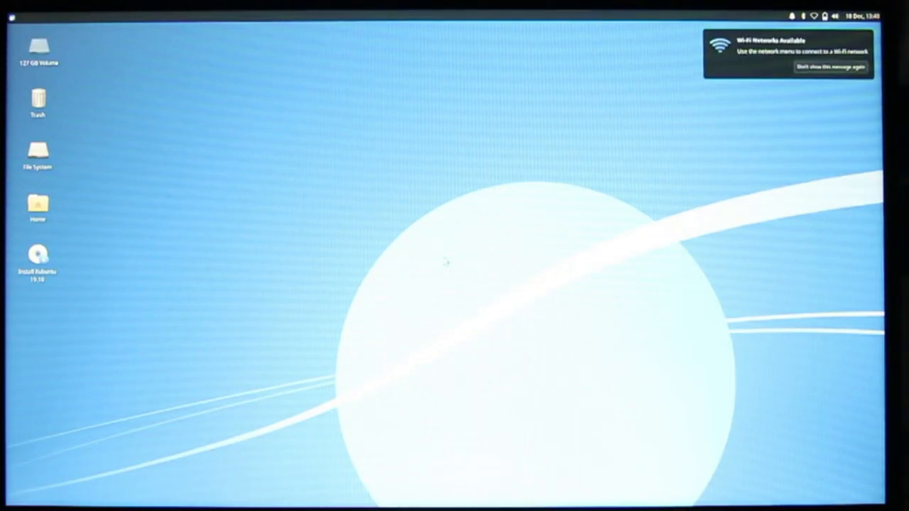
Dismiss the Wi-Fi notice and launch Terminal Emulator from the Whisker menu.
{"action": "left_click", "coordinate": [830, 67]}
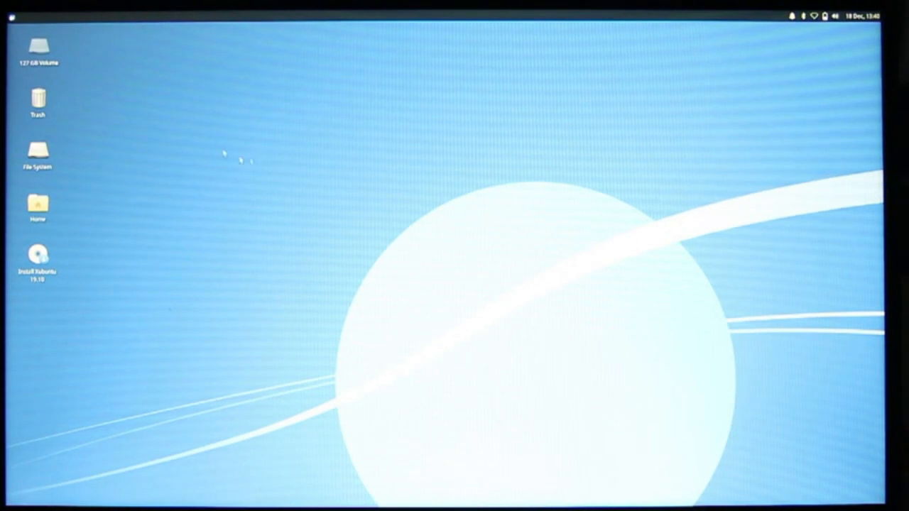
{"action": "double_click", "coordinate": [37, 253]}
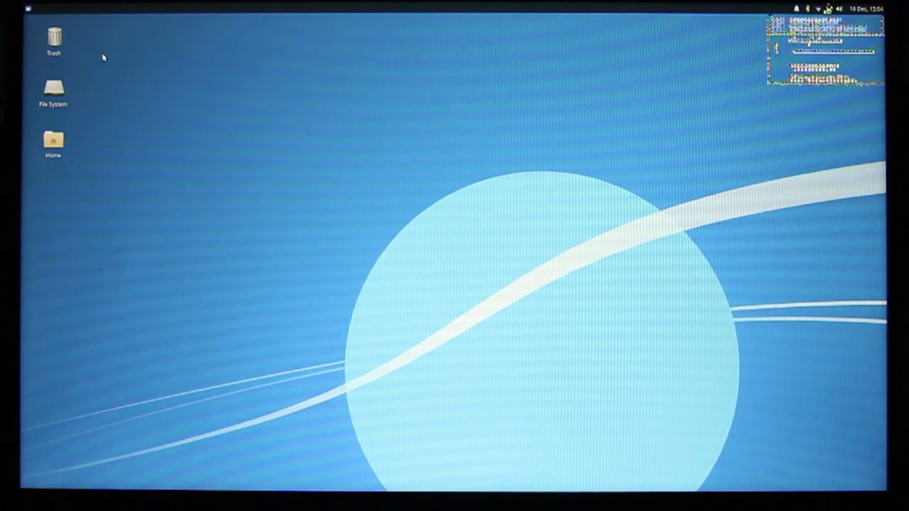
{"action": "left_click", "coordinate": [9, 9]}
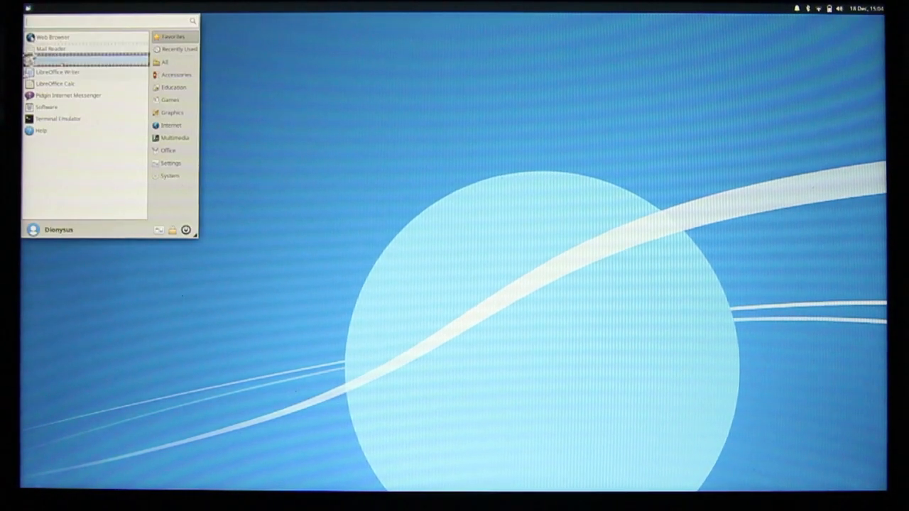
{"action": "left_click", "coordinate": [57, 119]}
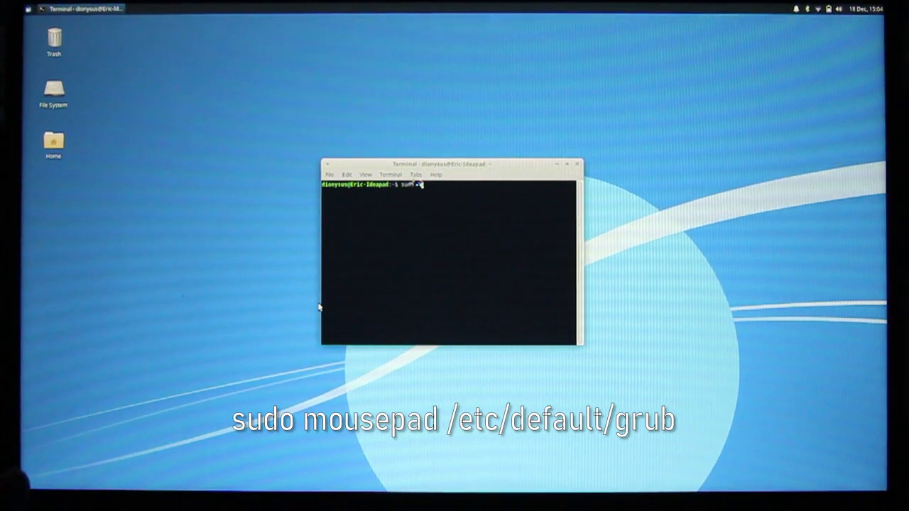
Run 'sudo mousepad /etc/default/grub' and enter the password to open the file.
{"action": "type", "text": "mousepad"}
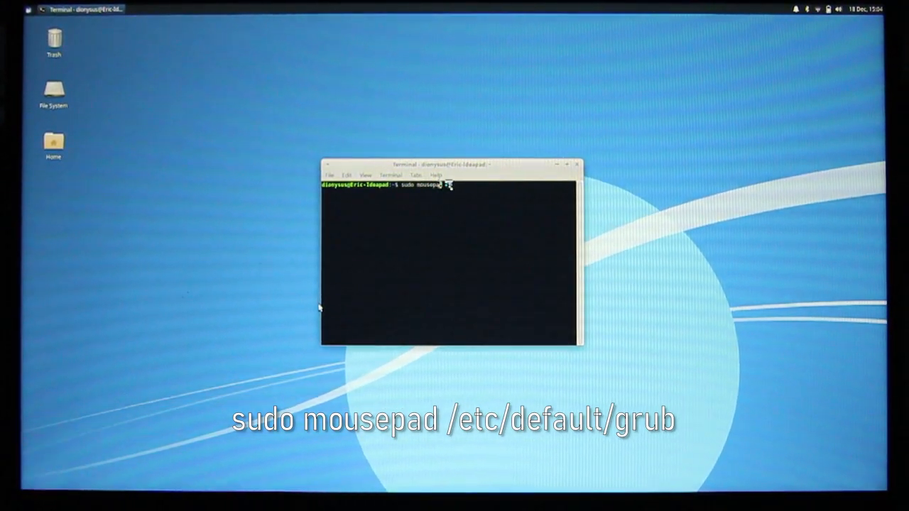
{"action": "type", "text": "/etc/default/grub"}
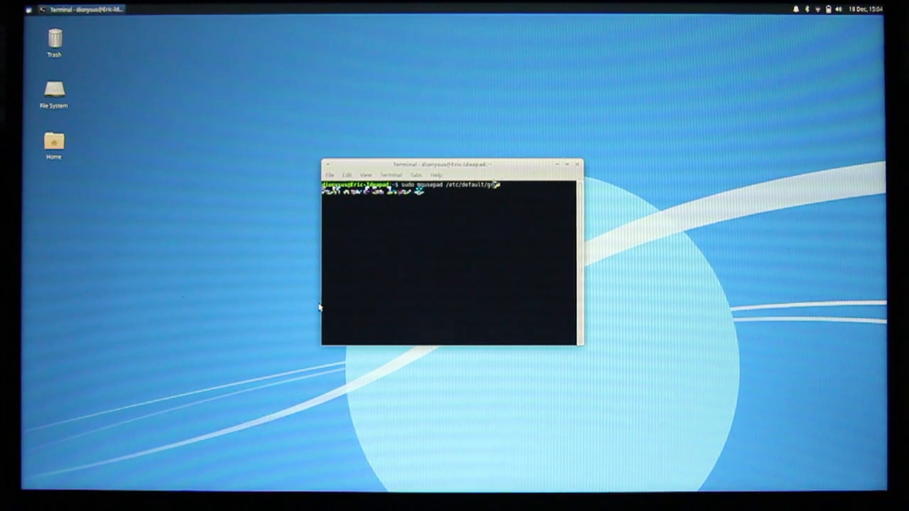
{"action": "key", "text": "Return"}
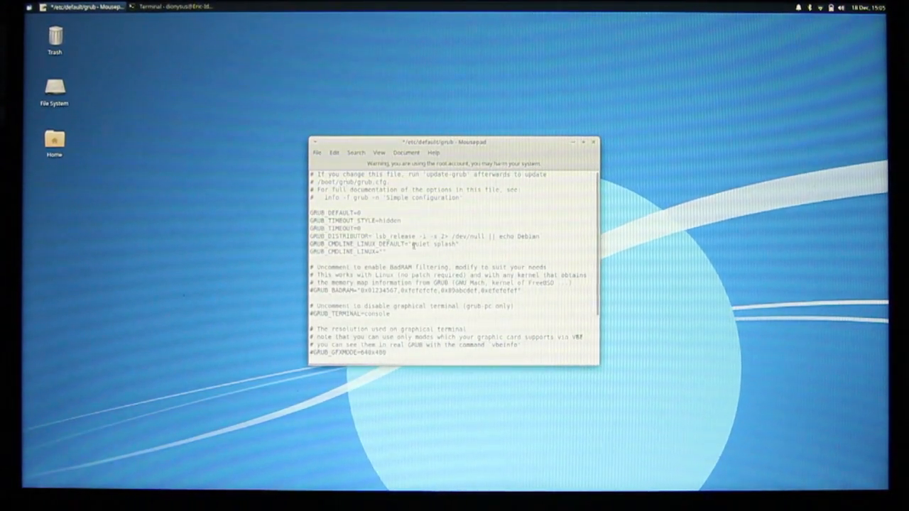
Replace quiet with nomodeset in GRUB_CMDLINE_LINUX_DEFAULT.
{"action": "double_click", "coordinate": [421, 248]}
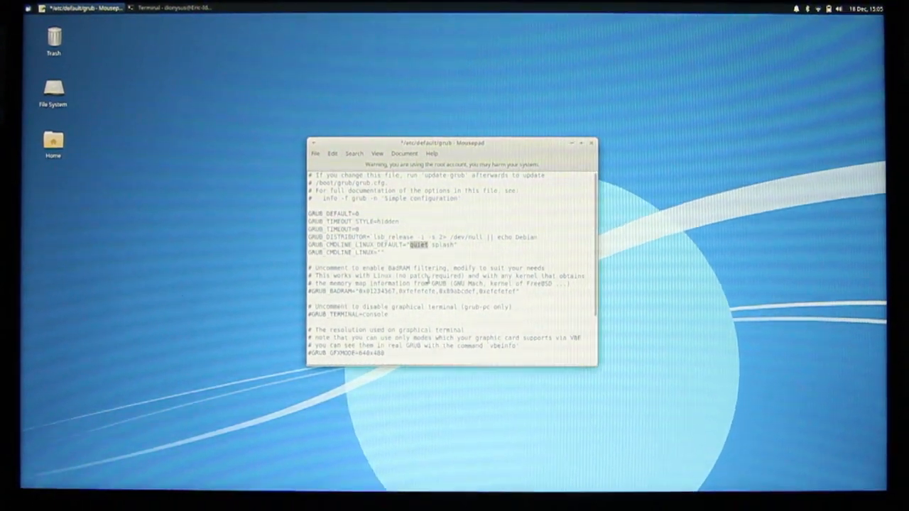
{"action": "type", "text": "nomodeset"}
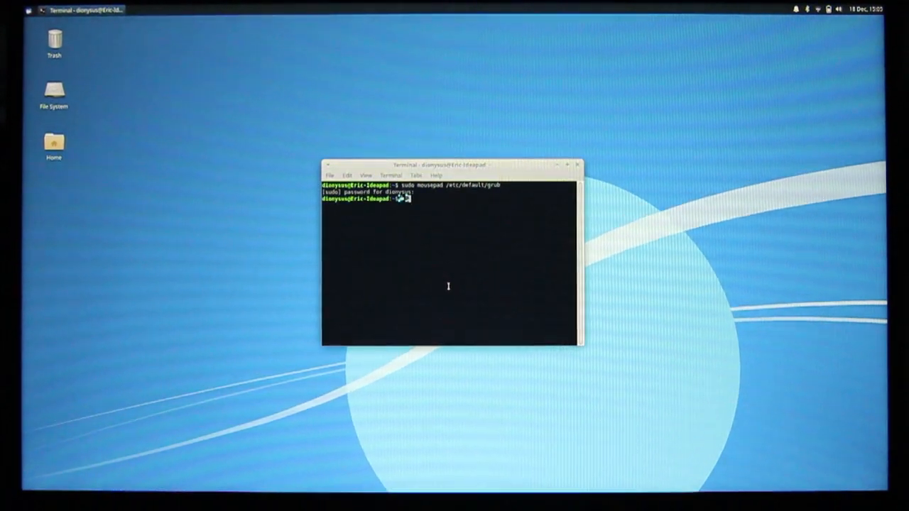
Run 'sudo update-grub' to regenerate the GRUB configuration, detecting the Linux kernel images.
{"action": "type", "text": "sudo update-"}
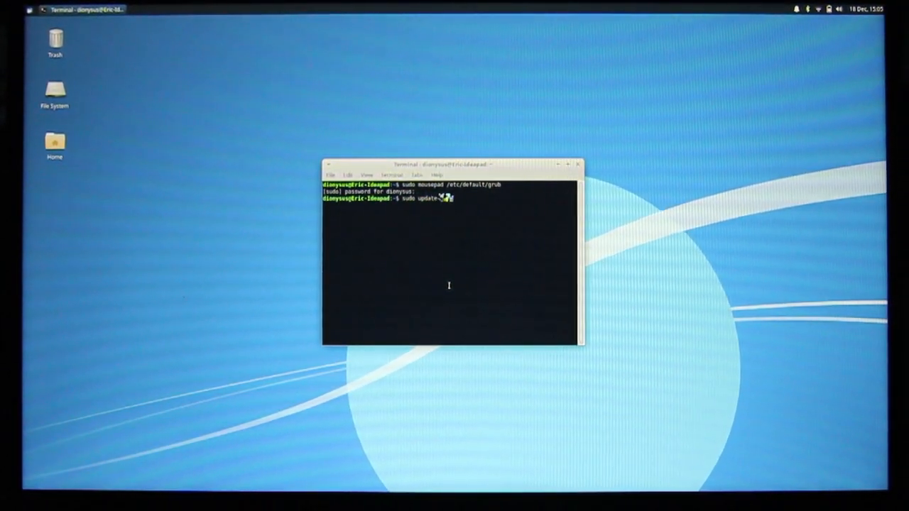
{"action": "key", "text": "Return"}
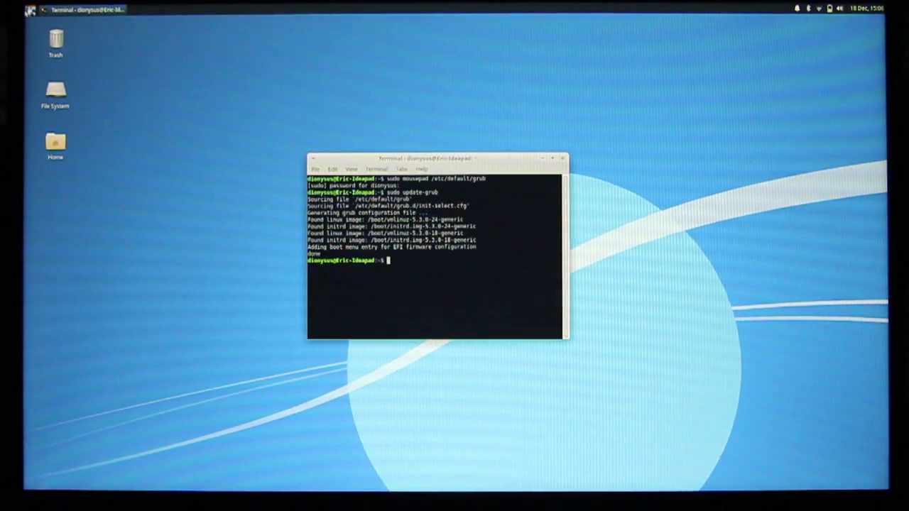
{"action": "left_click", "coordinate": [29, 9]}
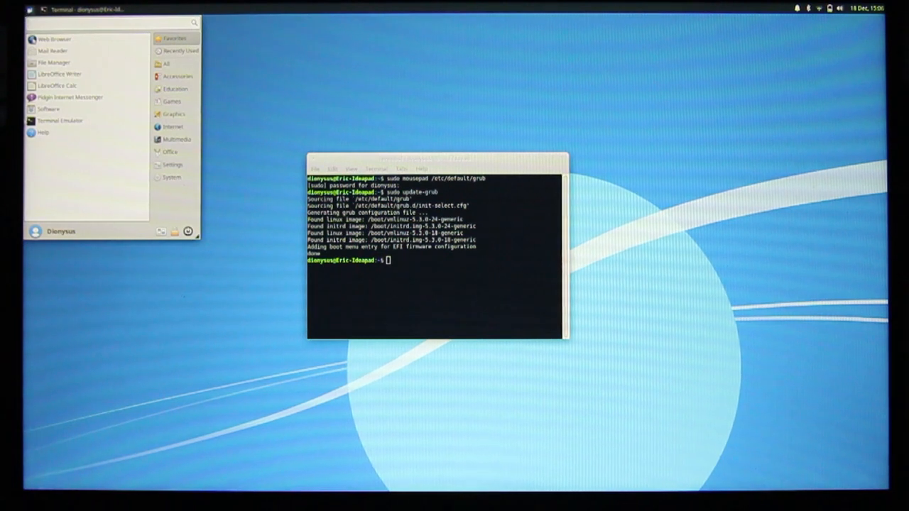